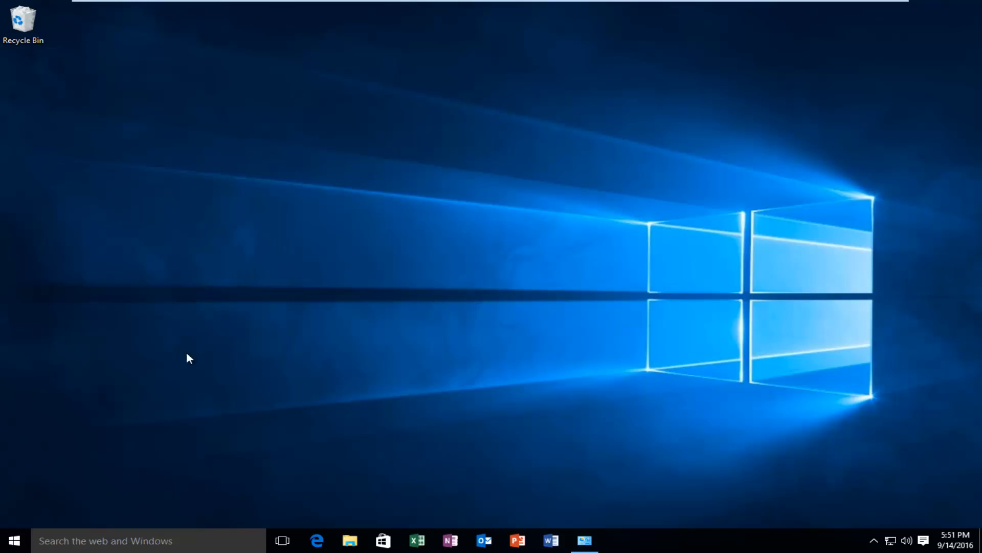
pyautogui.moveTo(78, 541)
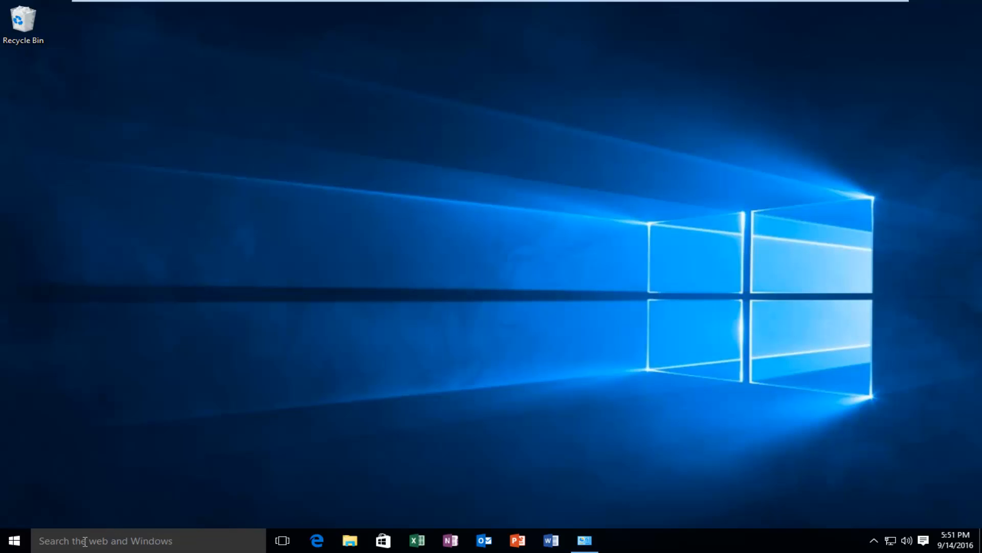
# Find and launch the System information window by searching 'syst' from the taskbar
pyautogui.click(105, 541)
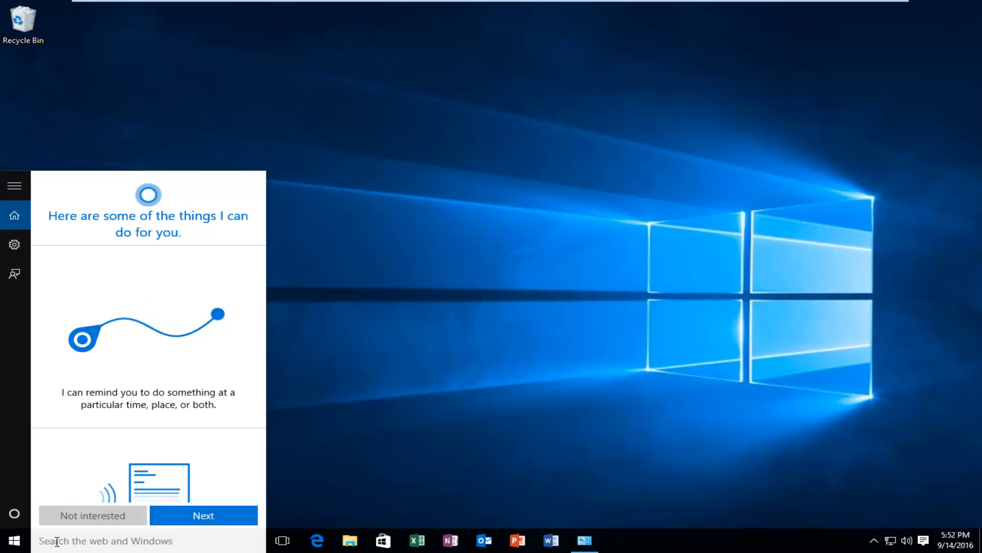
pyautogui.write('syst')
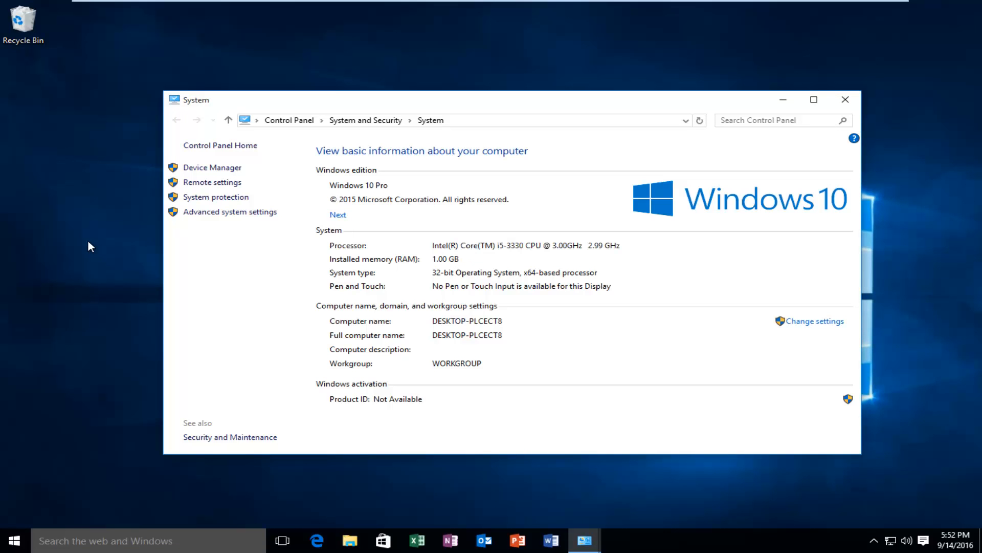
pyautogui.moveTo(332, 272)
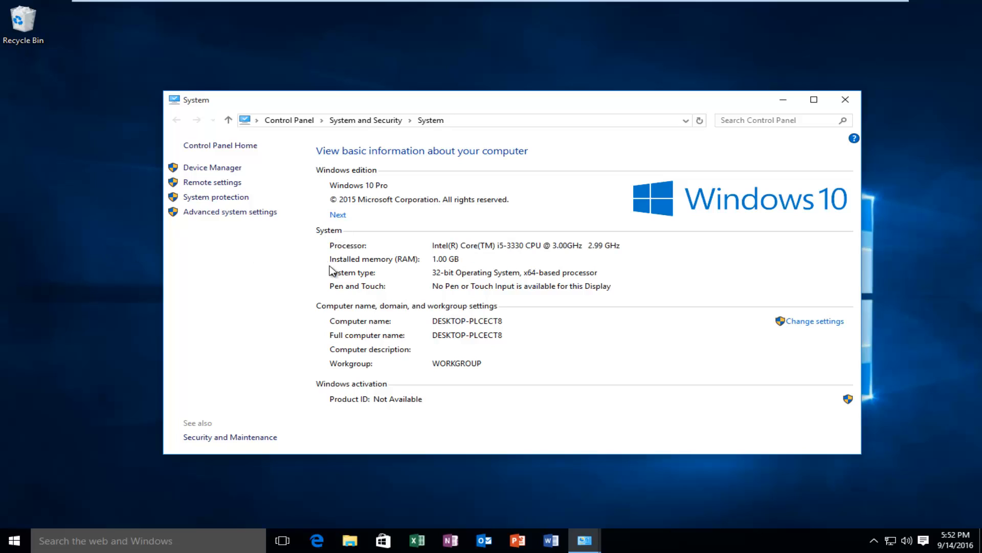
pyautogui.moveTo(450, 289)
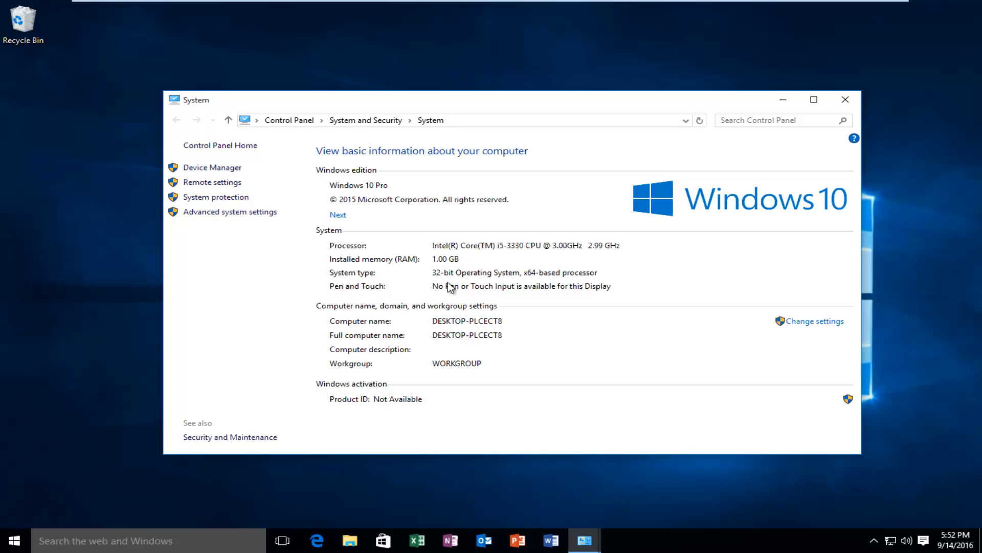
pyautogui.moveTo(532, 281)
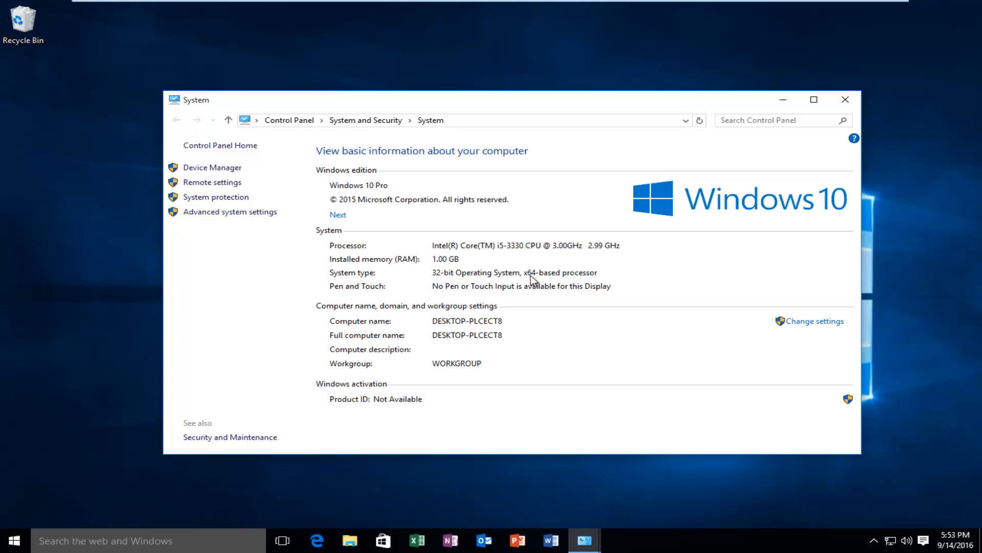
pyautogui.moveTo(550, 277)
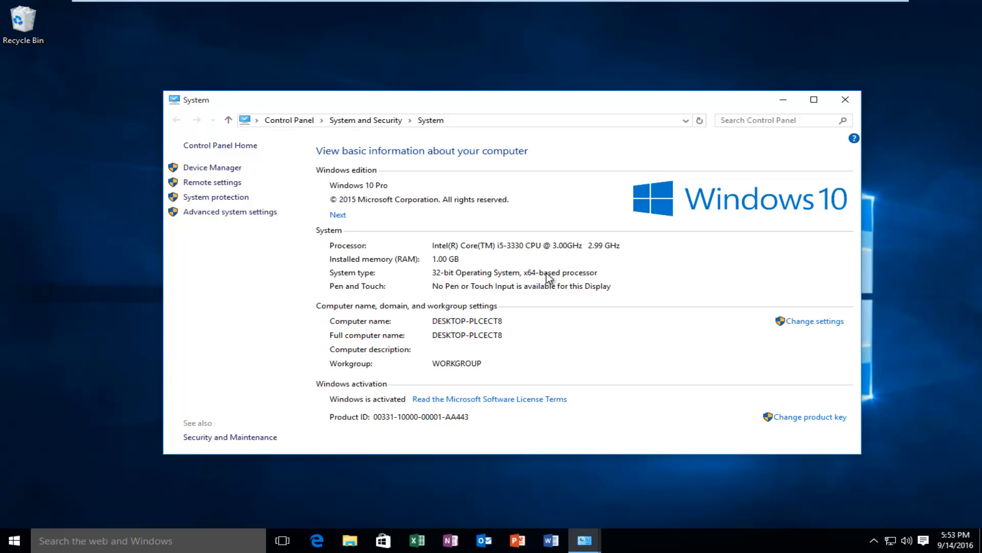
pyautogui.moveTo(476, 276)
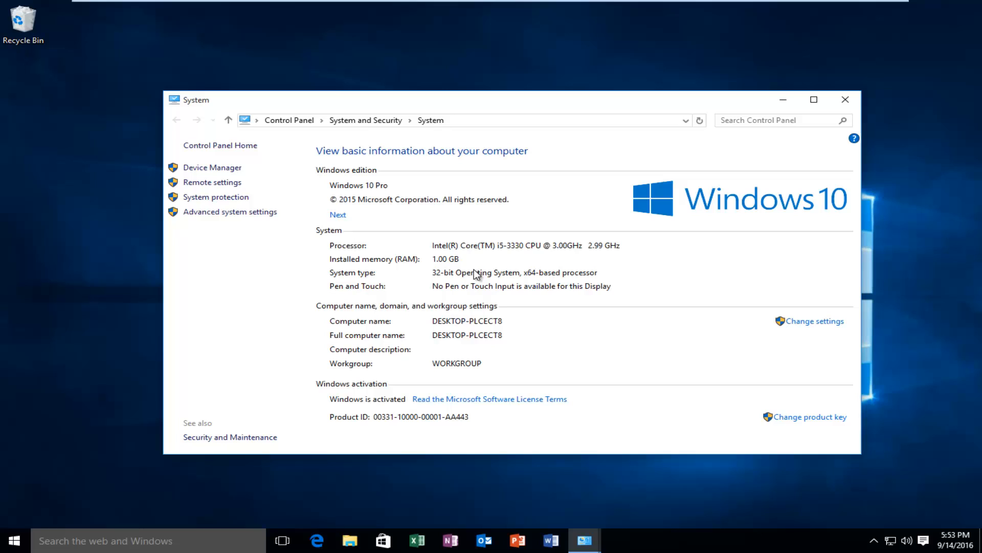
pyautogui.moveTo(437, 286)
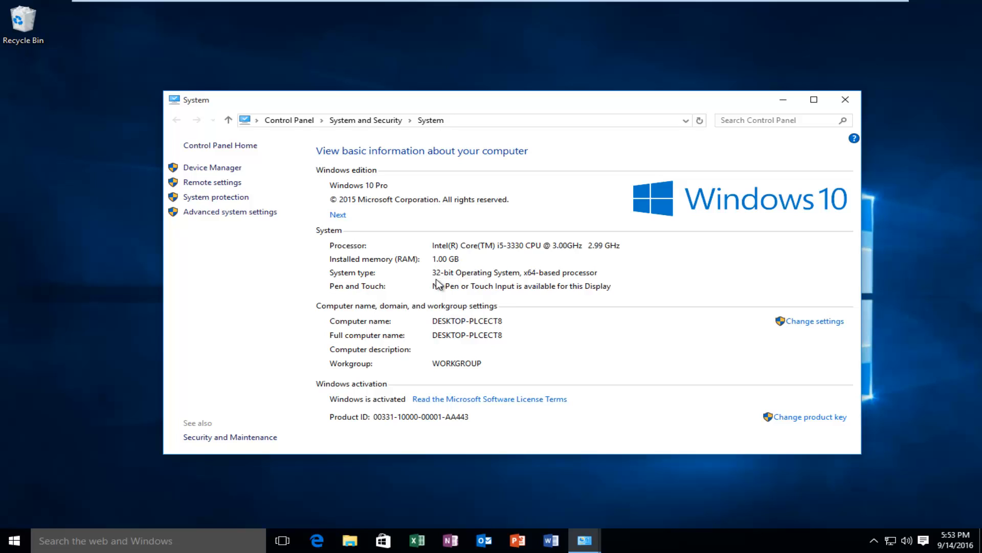
pyautogui.moveTo(545, 283)
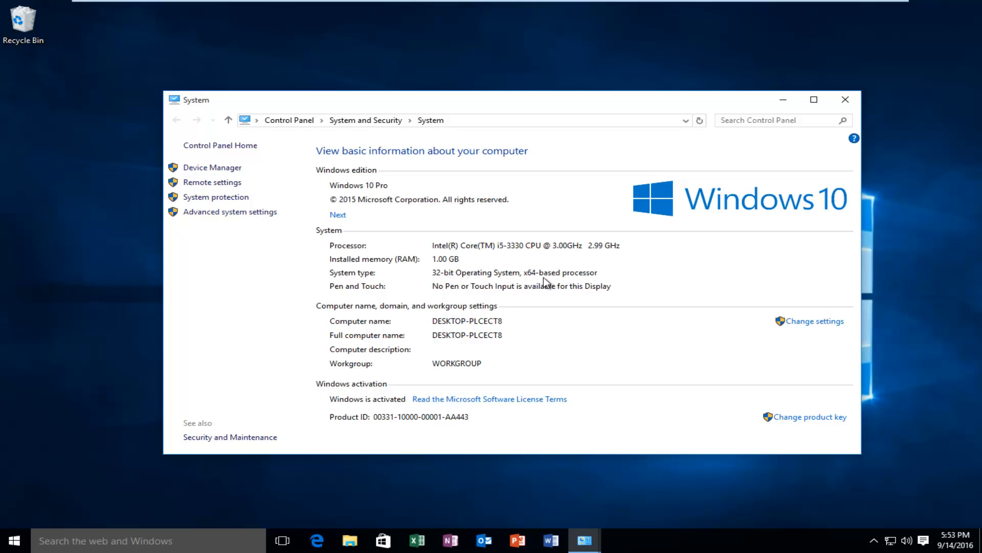
pyautogui.moveTo(362, 277)
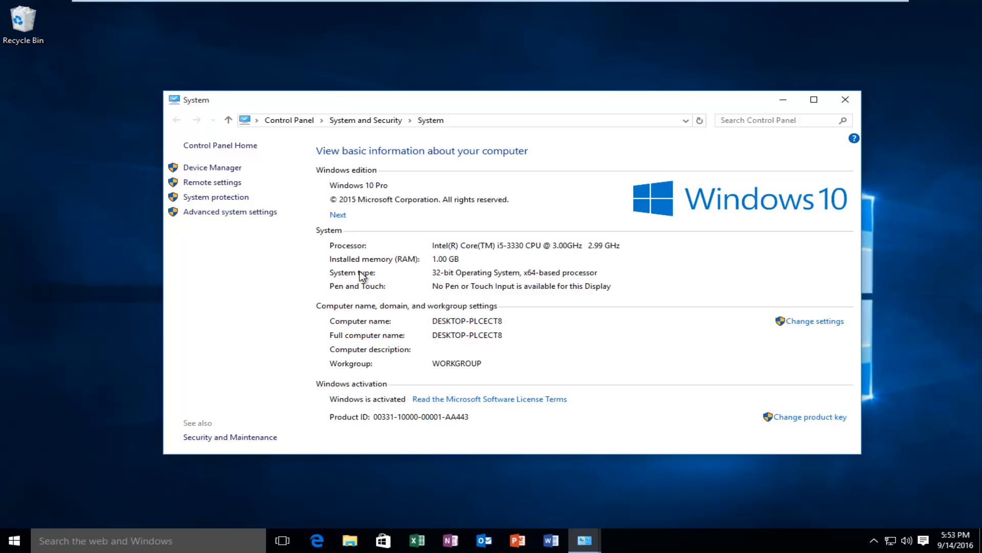
pyautogui.moveTo(541, 264)
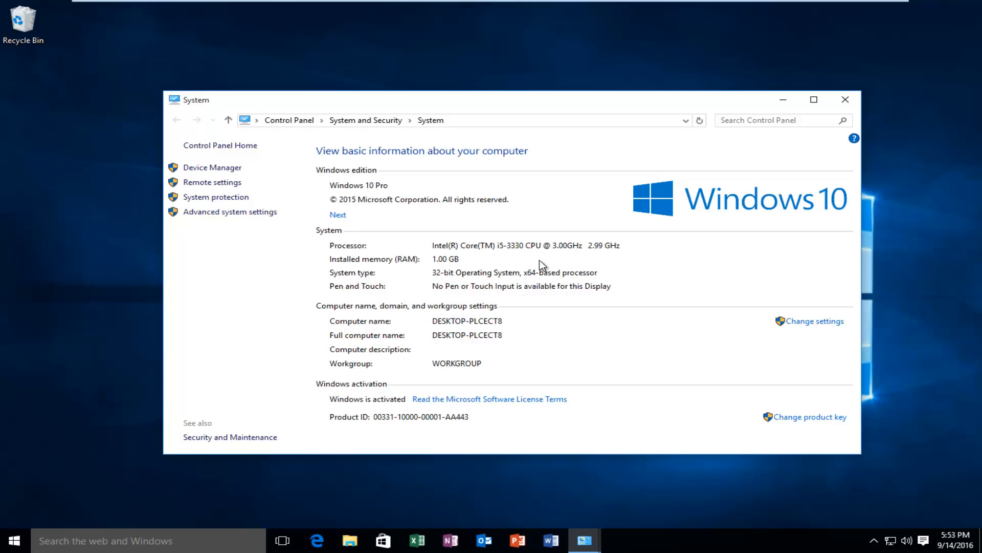
pyautogui.moveTo(605, 287)
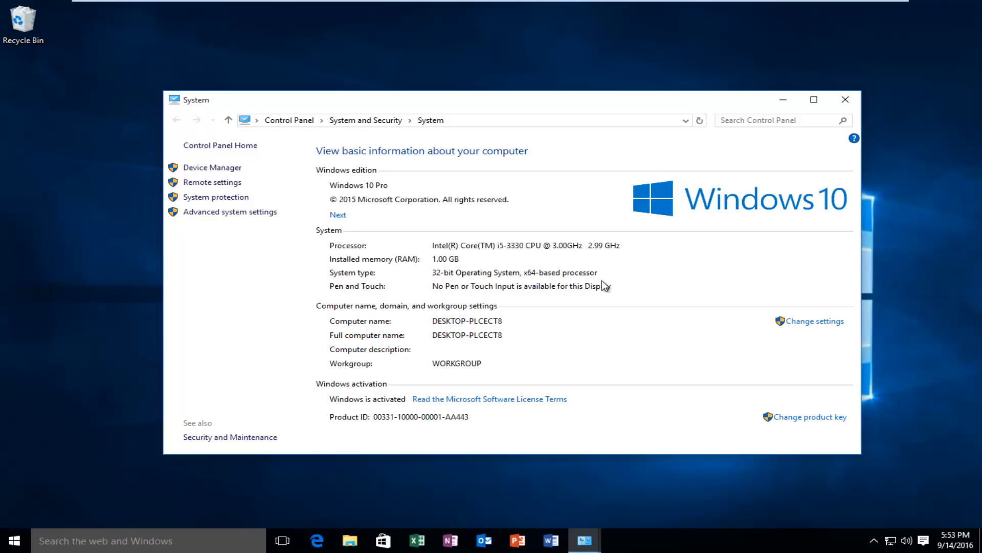
pyautogui.moveTo(344, 284)
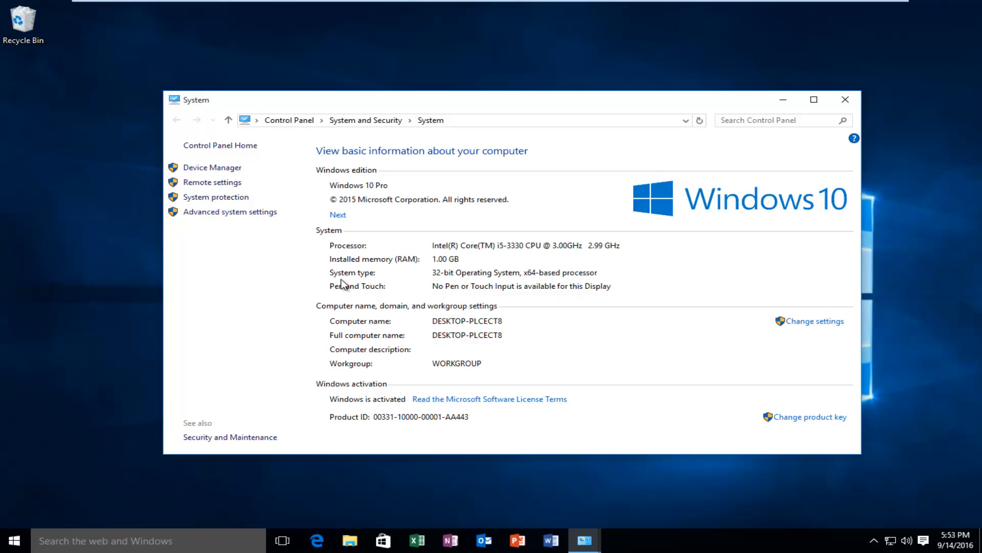